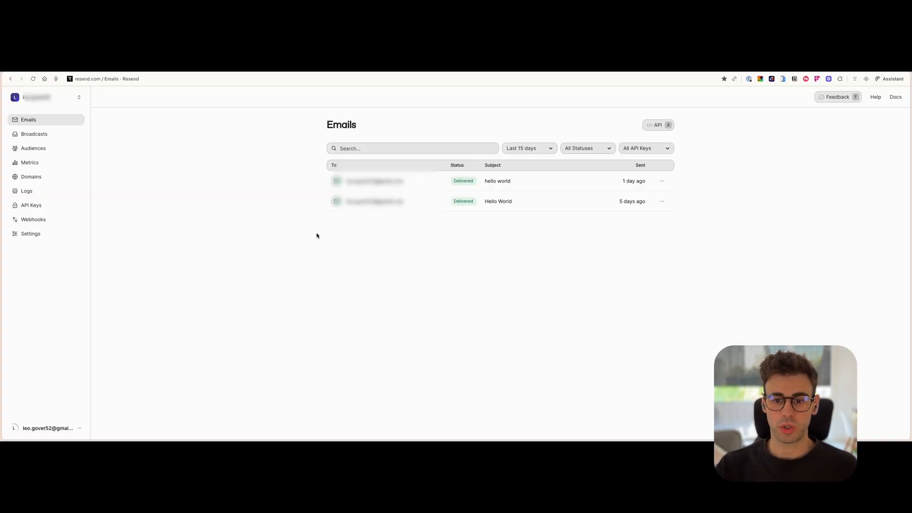
mouse_move(265, 166)
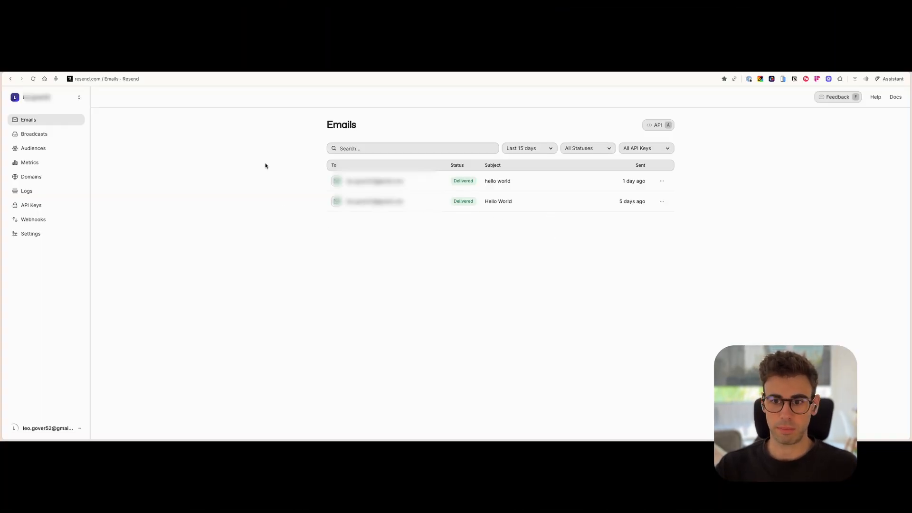
mouse_move(124, 169)
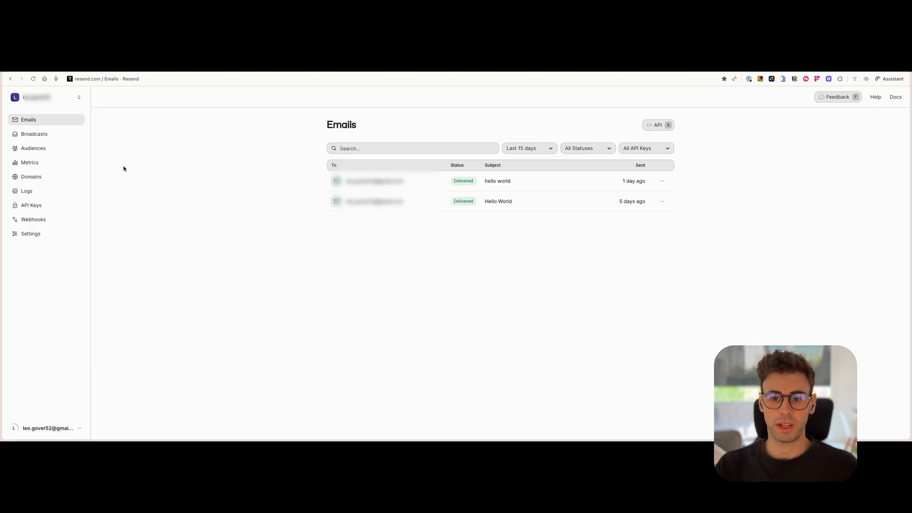
Add the domain deplo.yt in Resend with sending region North Virginia (us-east-1).
left_click(31, 176)
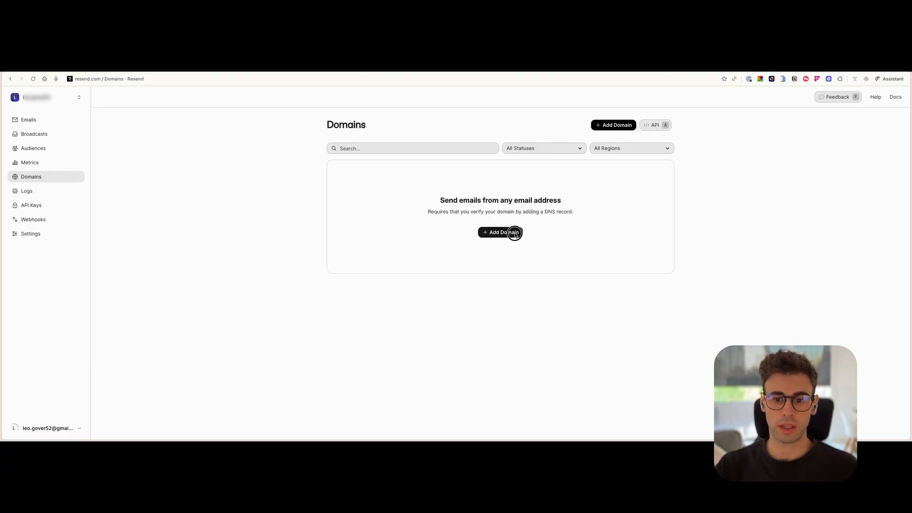
left_click(500, 232)
type("deplo.yt")
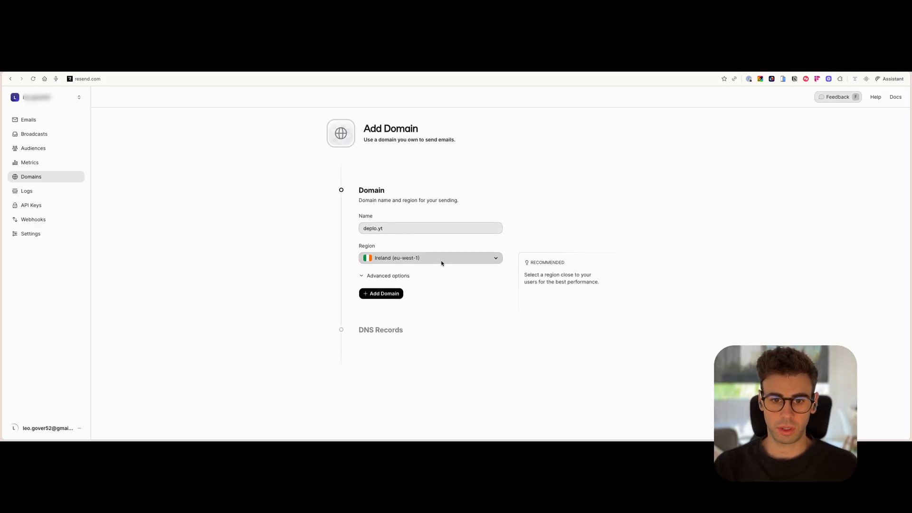
left_click(430, 257)
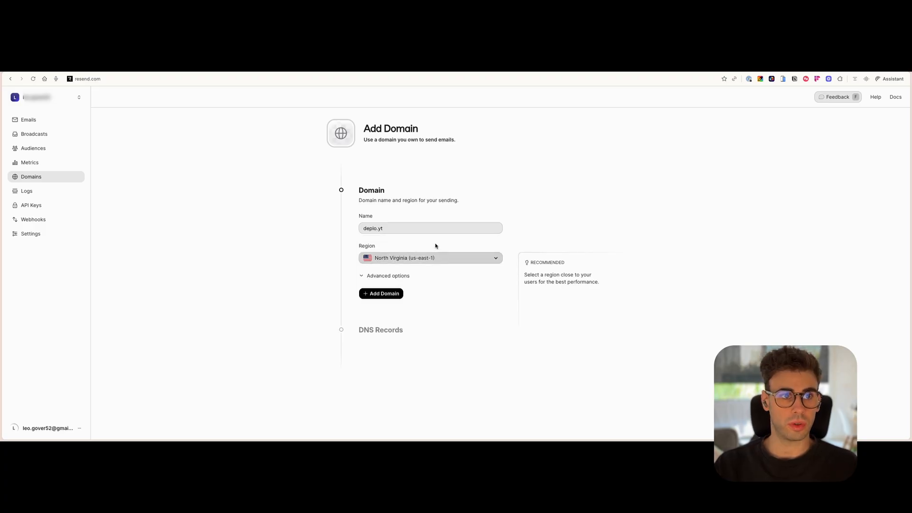
left_click(381, 293)
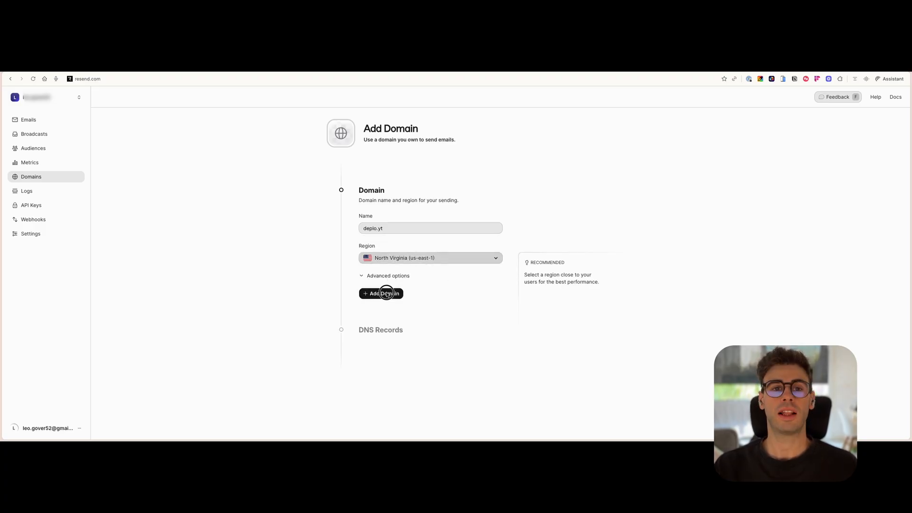
left_click(381, 293)
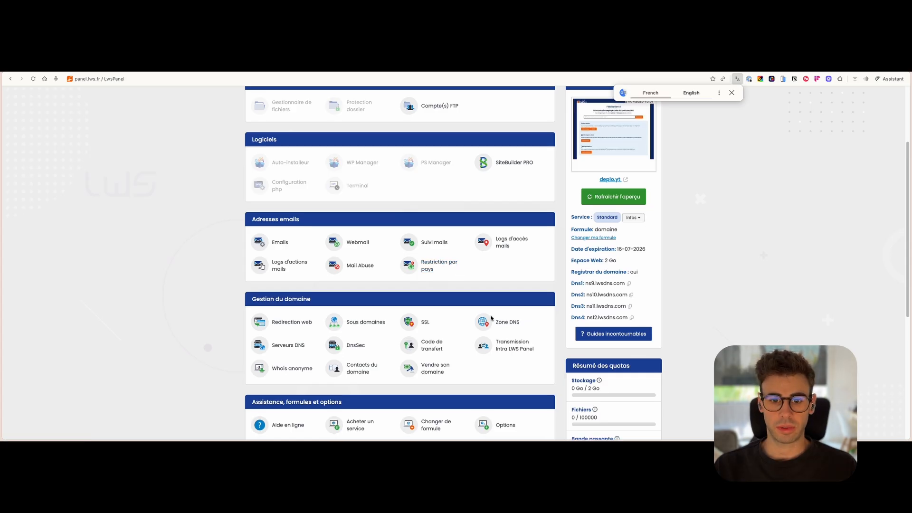
Return to Resend to view deplo.yt's required DKIM, SPF and DMARC DNS records.
left_click(506, 321)
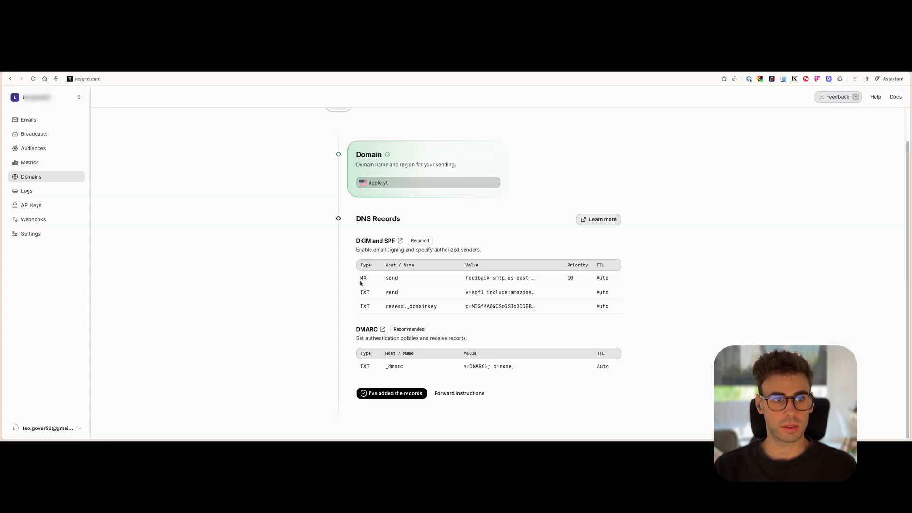
mouse_move(571, 298)
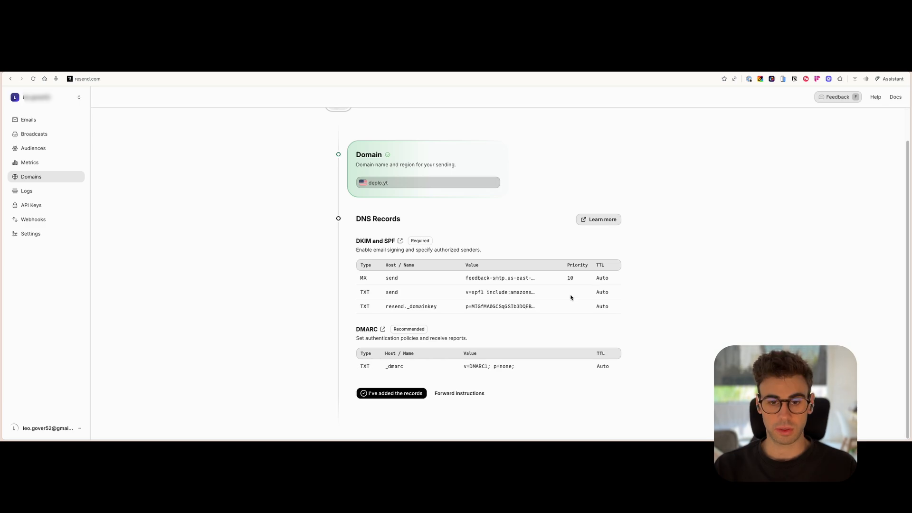
mouse_move(359, 282)
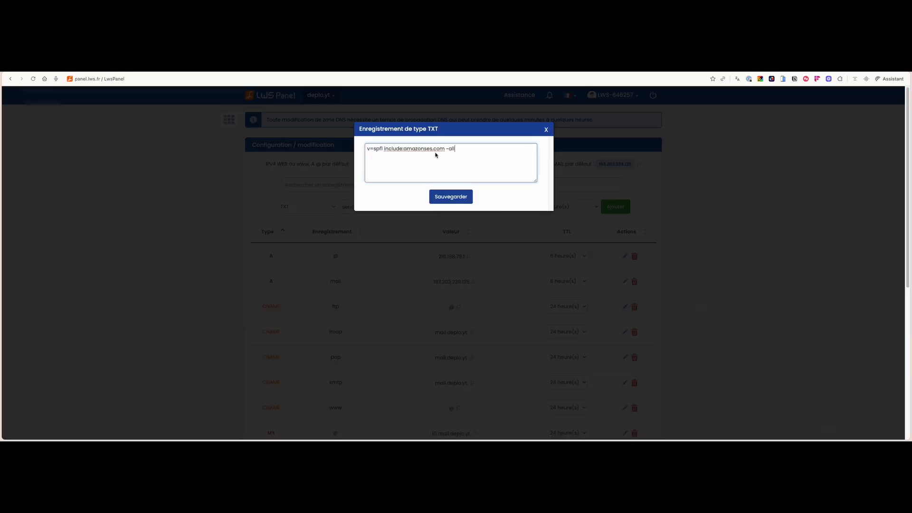
Save the SPF TXT record 'v=spf1 include:amazonses.com ~all' in the LWS deplo.yt DNS zone.
left_click(451, 197)
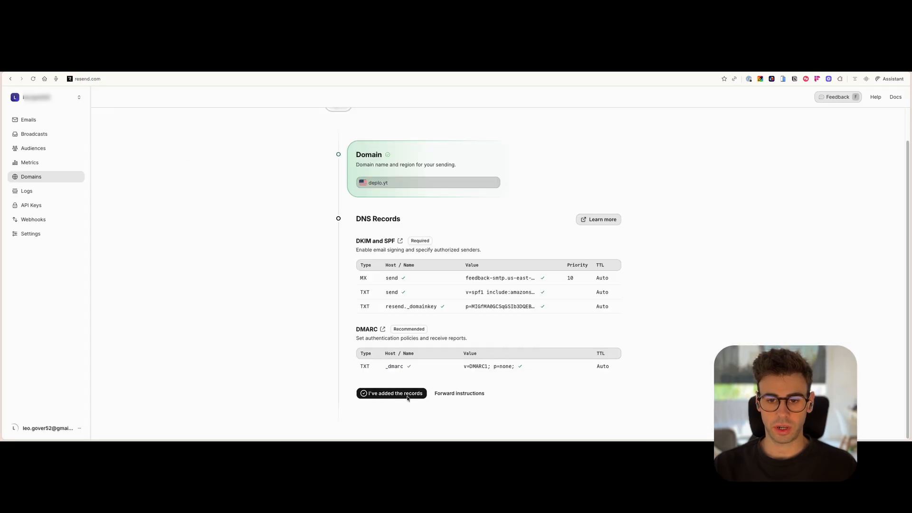
Confirm the records were added and check the record statuses on the Pending deplo.yt page.
left_click(391, 393)
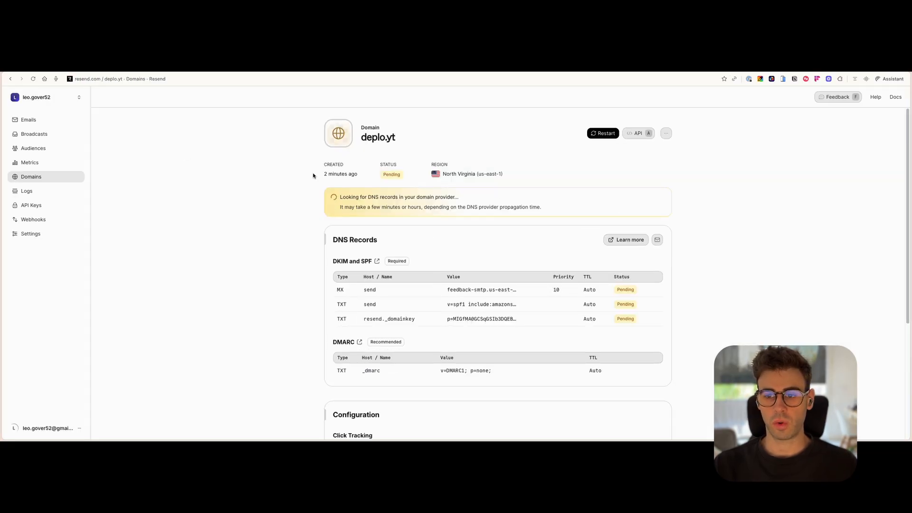
scroll("down", 3)
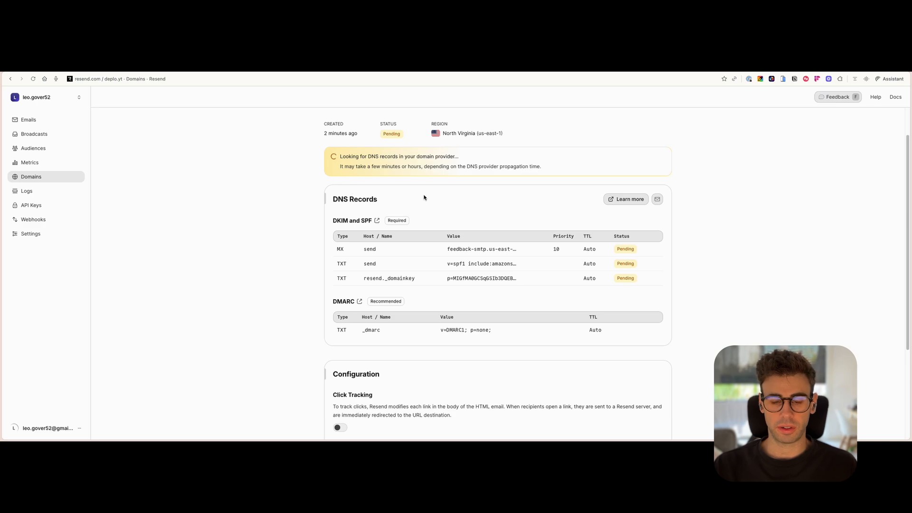
mouse_move(433, 220)
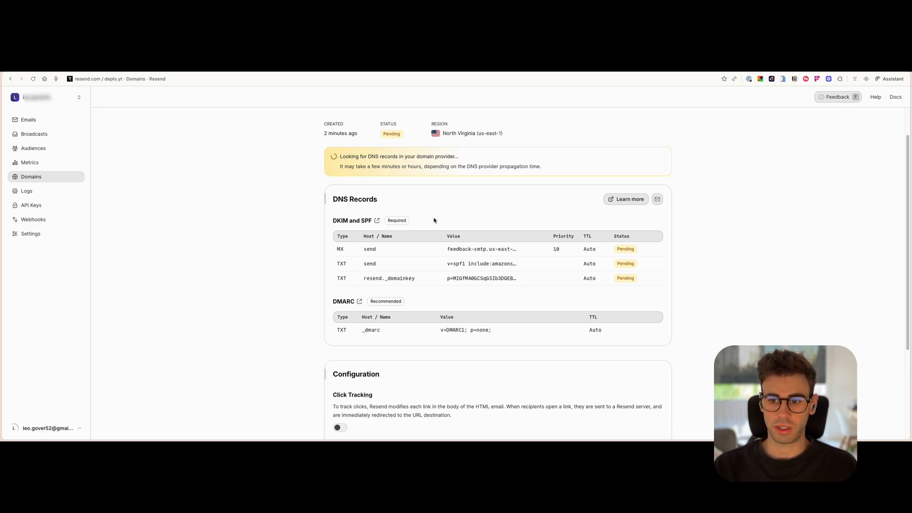
mouse_move(615, 275)
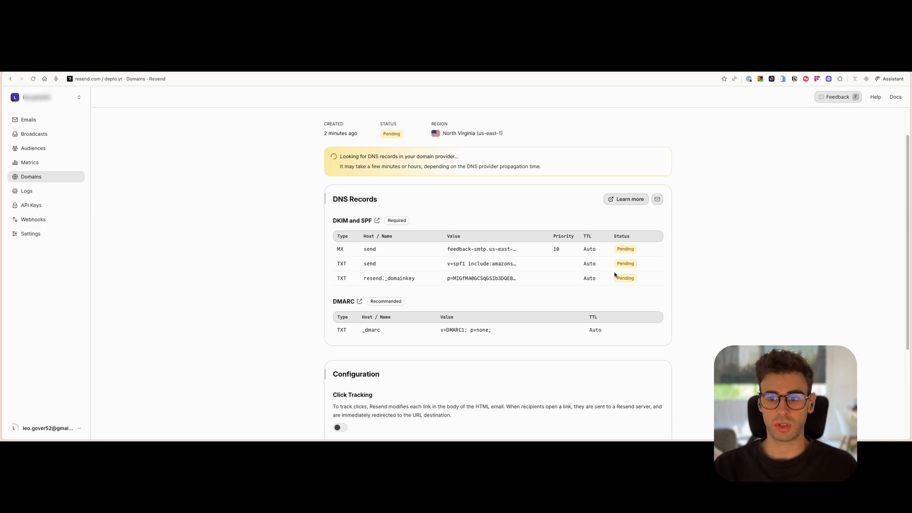
mouse_move(627, 304)
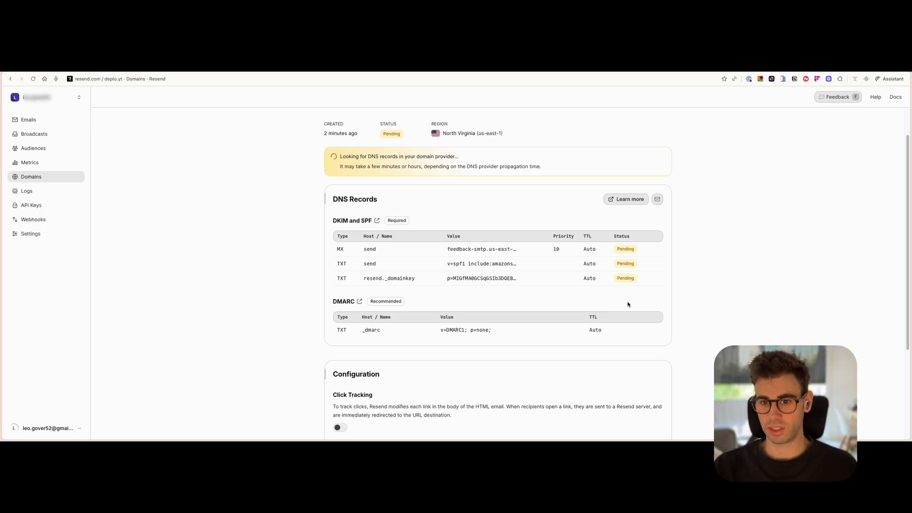
mouse_move(625, 278)
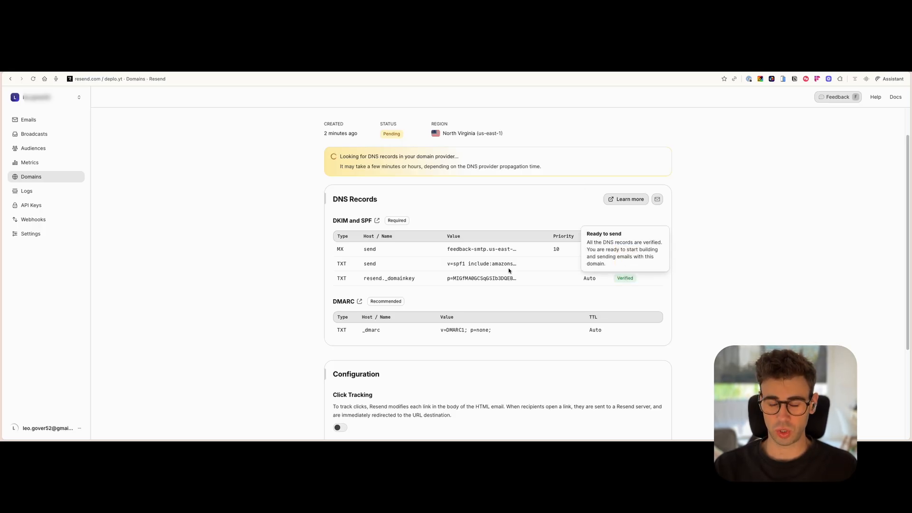